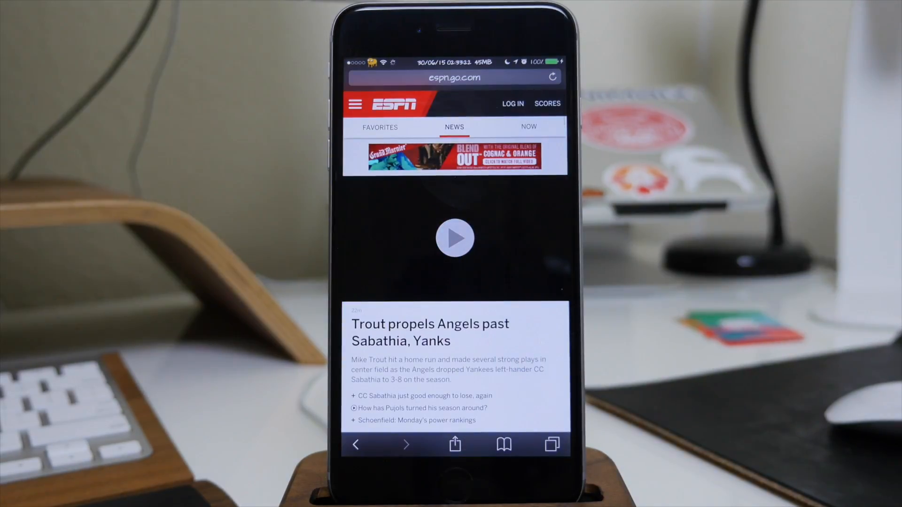
- Interact with the floating Safari window overlaid on the home screen
click(454, 238)
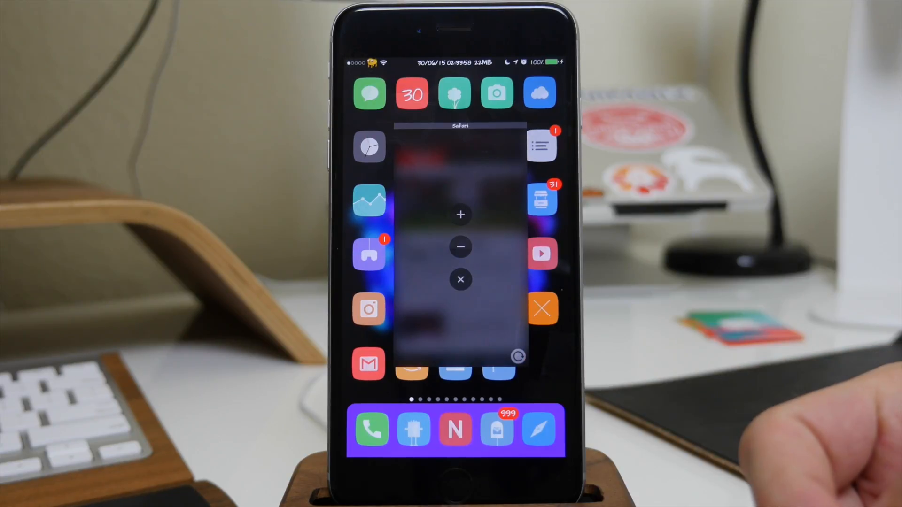
mouse_move(518, 242)
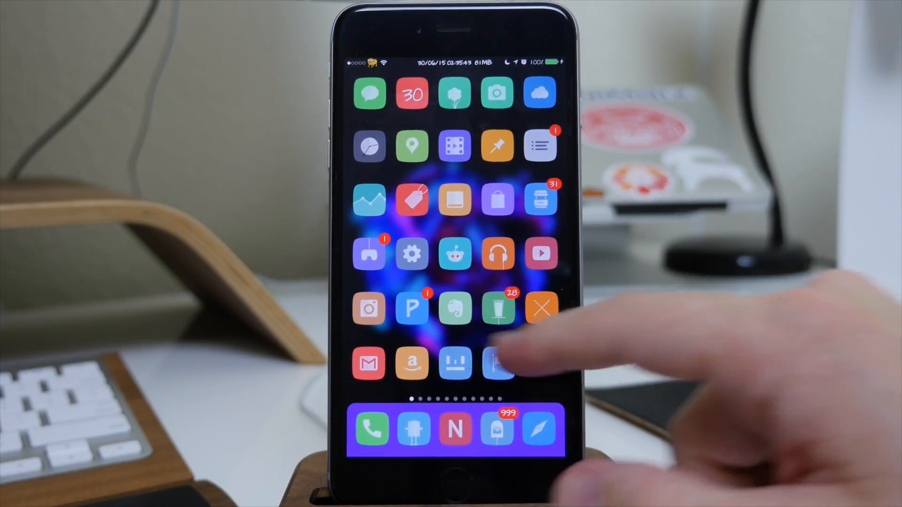
- Launch the Mimir settings app from the next home screen page and review its options list
scroll(left, 3)
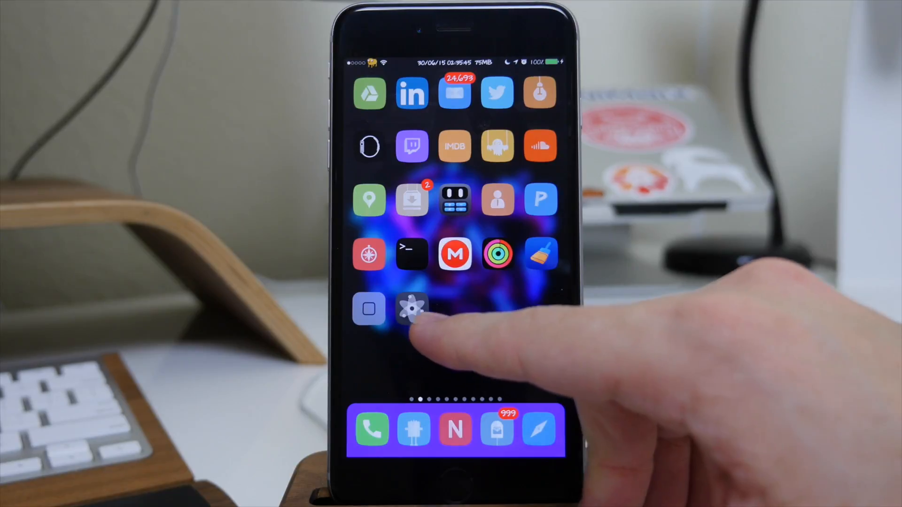
click(411, 309)
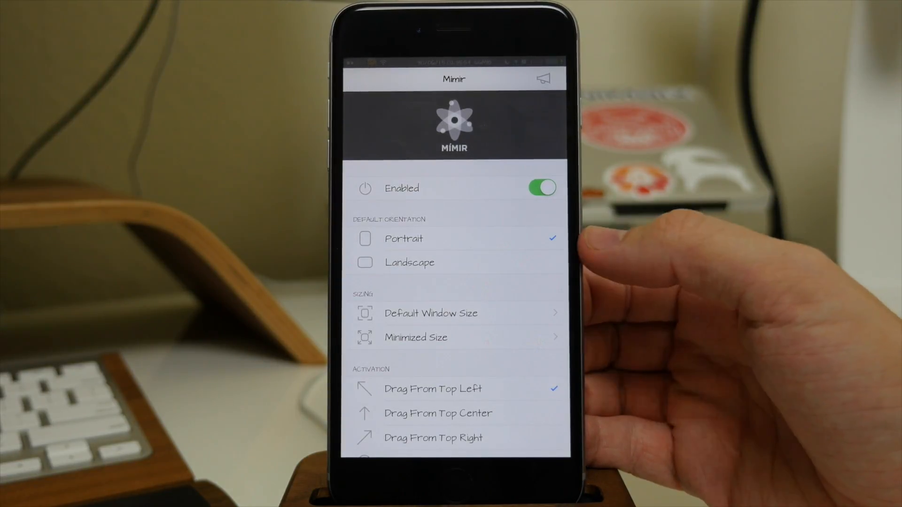
scroll(down, 3)
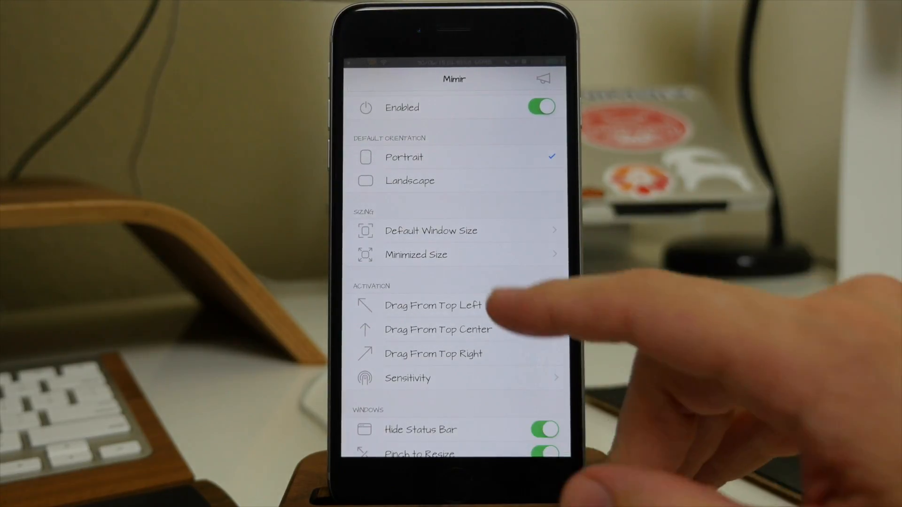
click(430, 231)
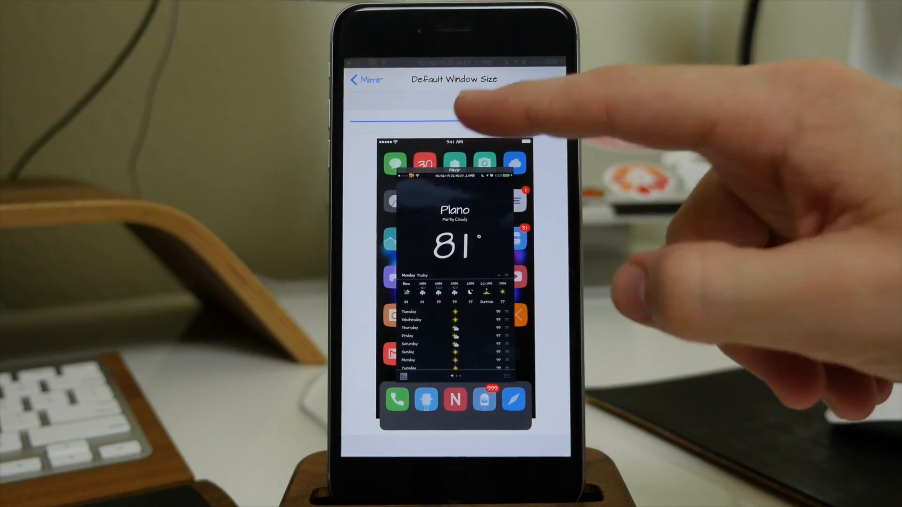
click(367, 79)
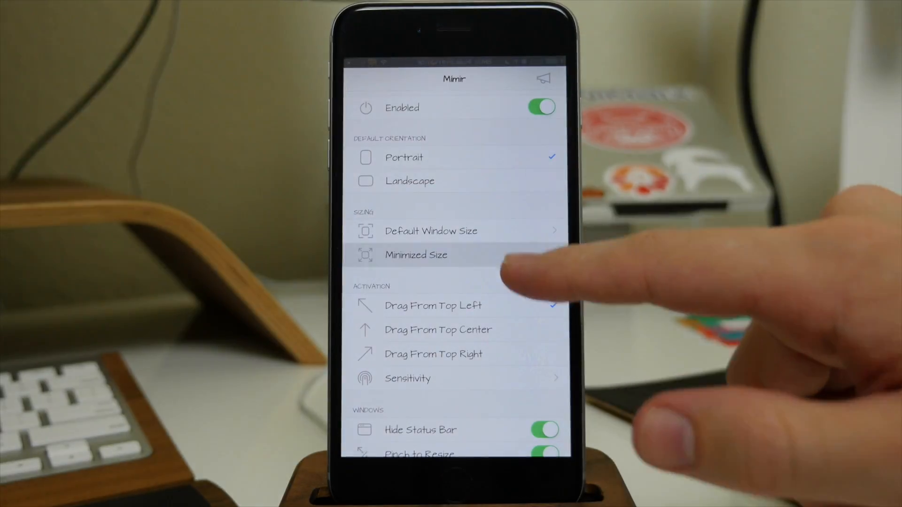
click(416, 255)
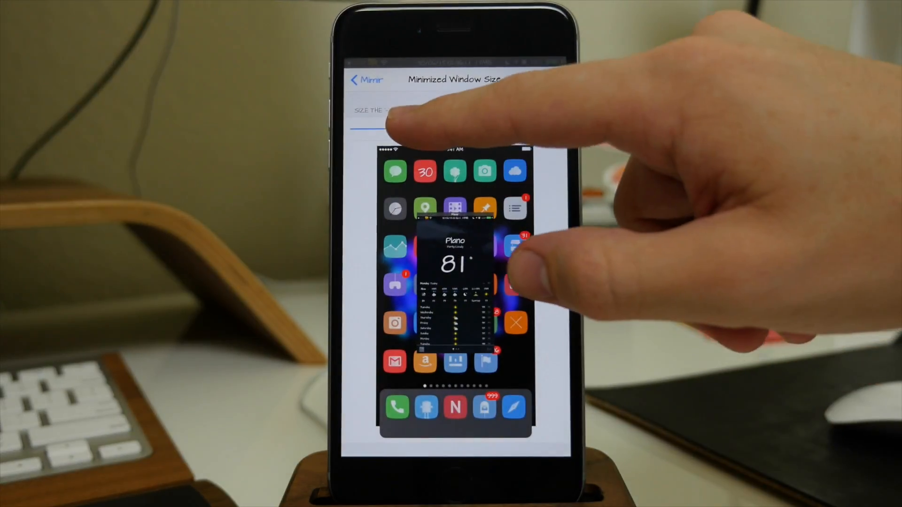
drag(377, 132, 411, 132)
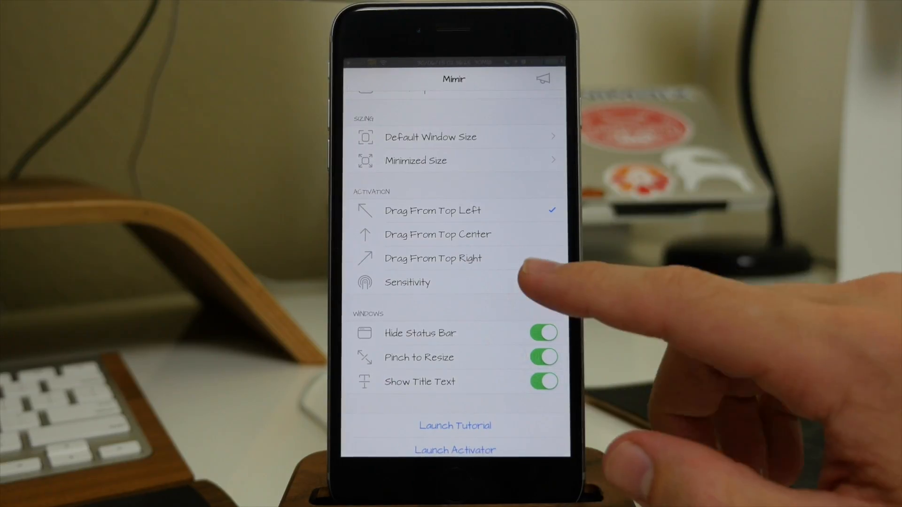
click(407, 283)
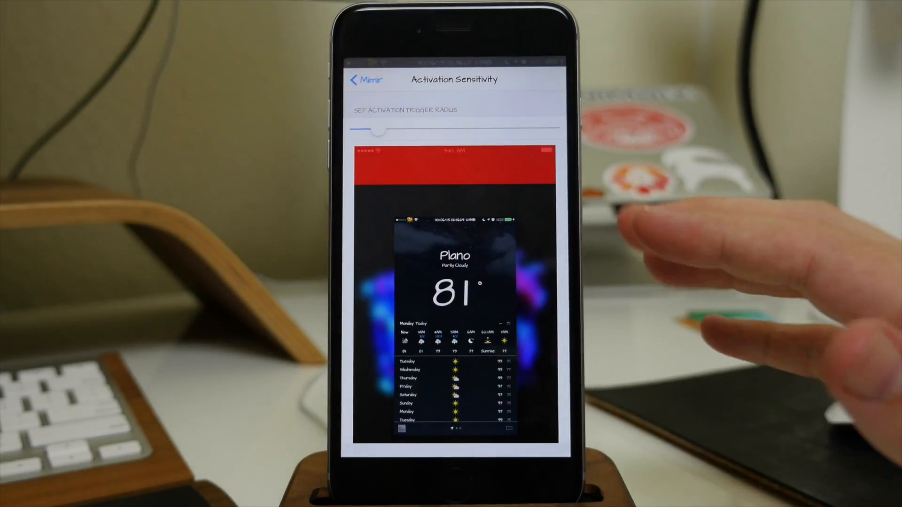
click(365, 79)
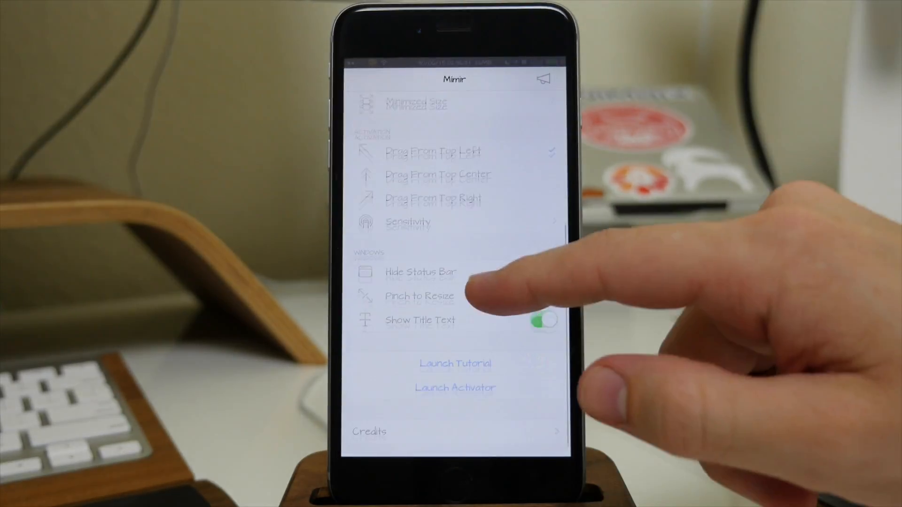